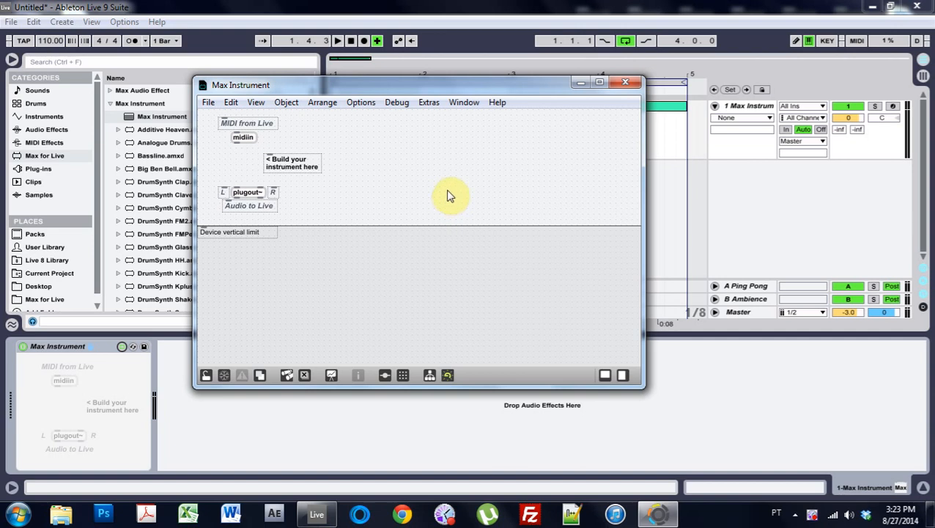
pyautogui.moveTo(458, 185)
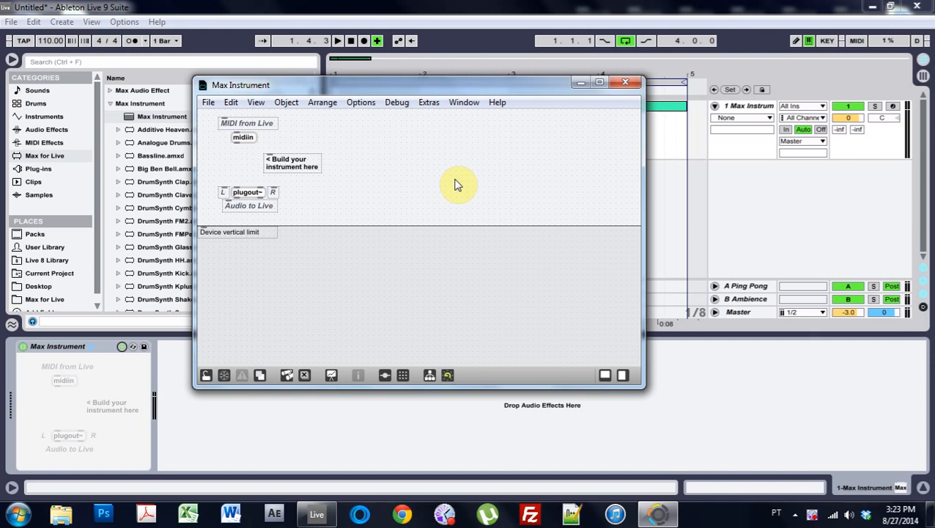
pyautogui.moveTo(165, 363)
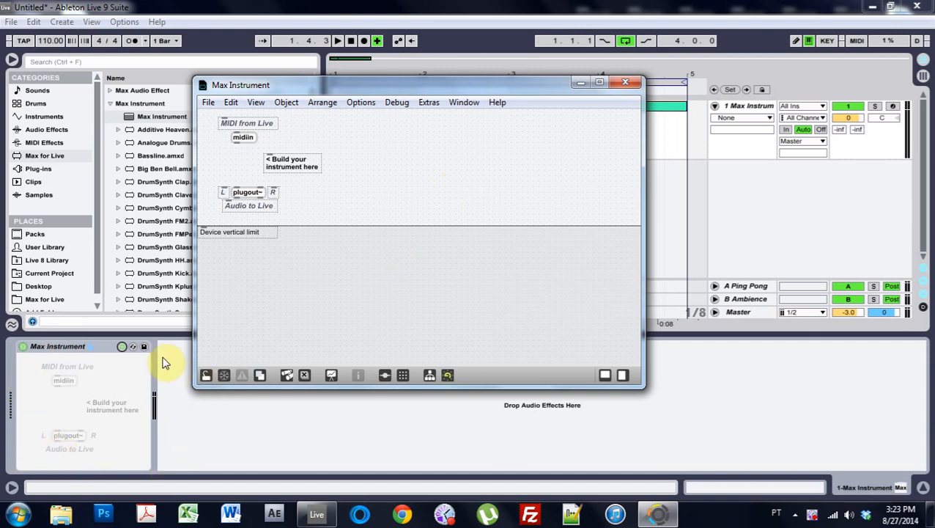
pyautogui.moveTo(538, 427)
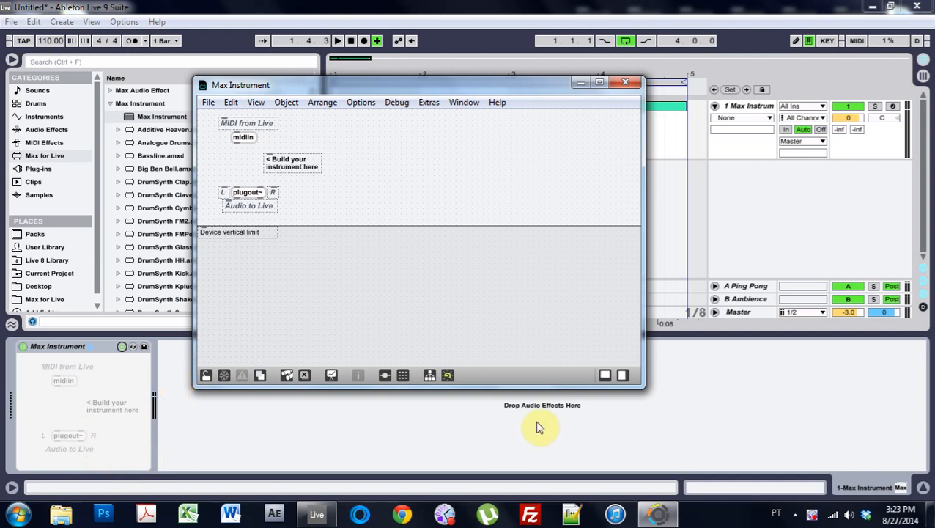
pyautogui.moveTo(358, 304)
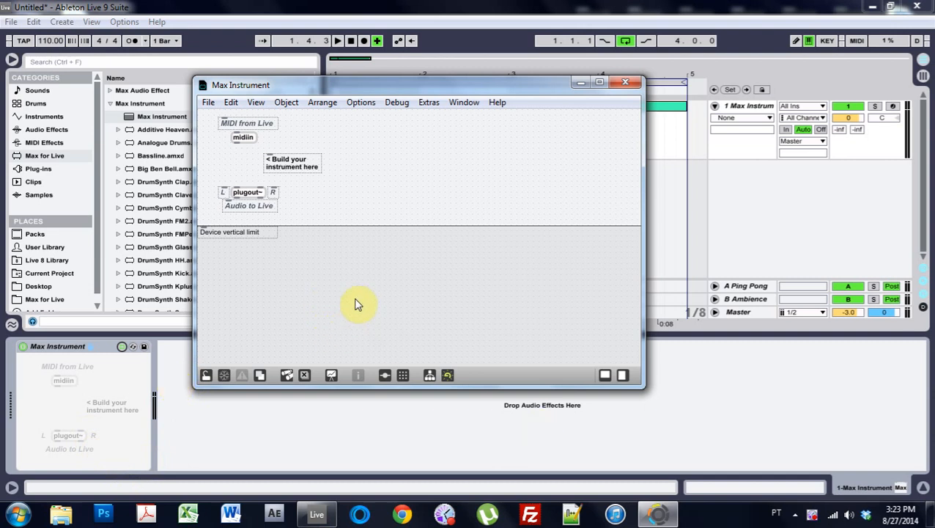
pyautogui.moveTo(359, 304); pyautogui.dragTo(231, 129)
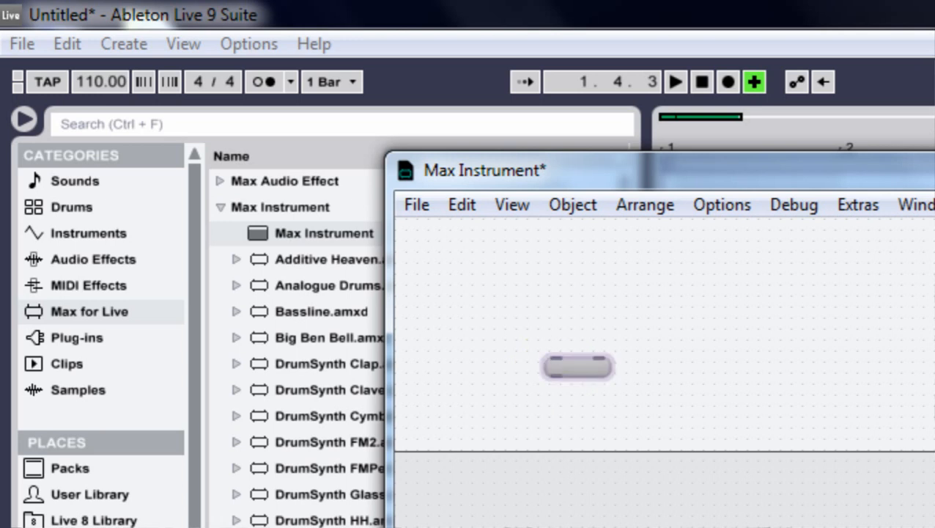
pyautogui.write('url htt')
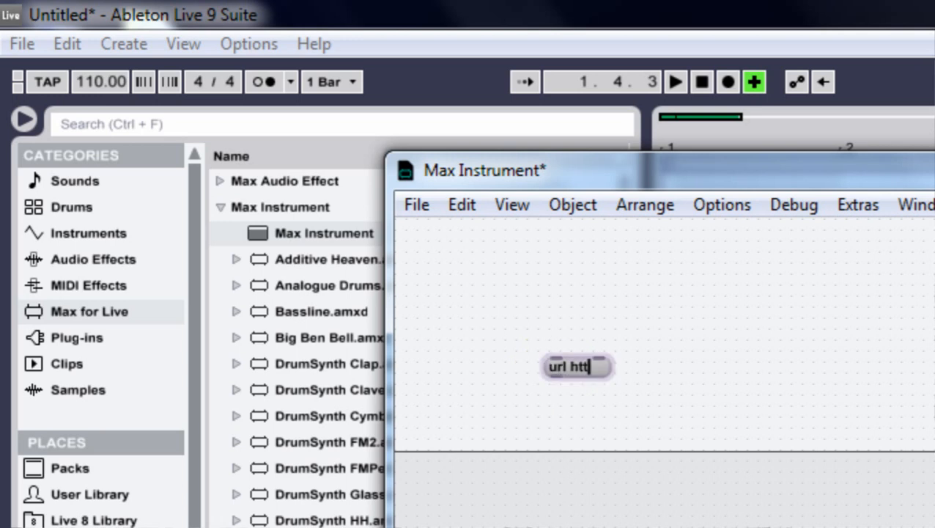
pyautogui.write('p://')
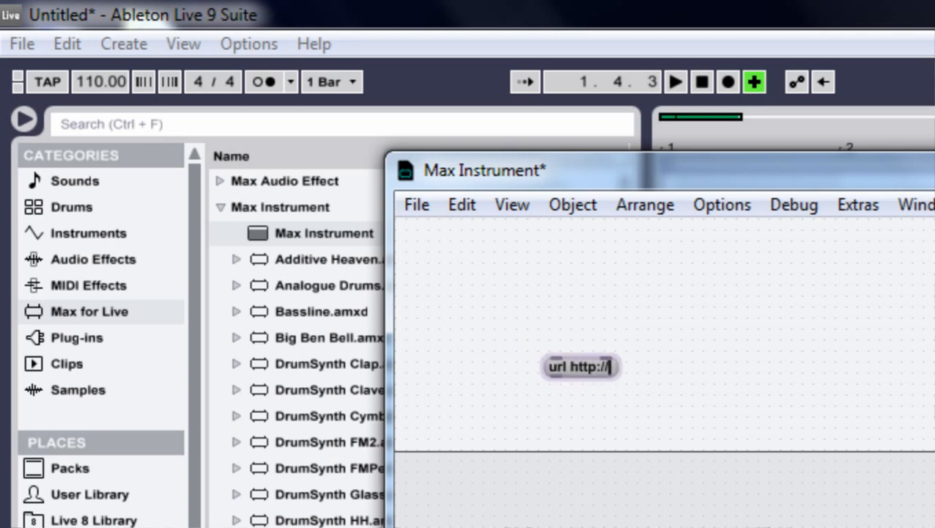
pyautogui.write('www.jos')
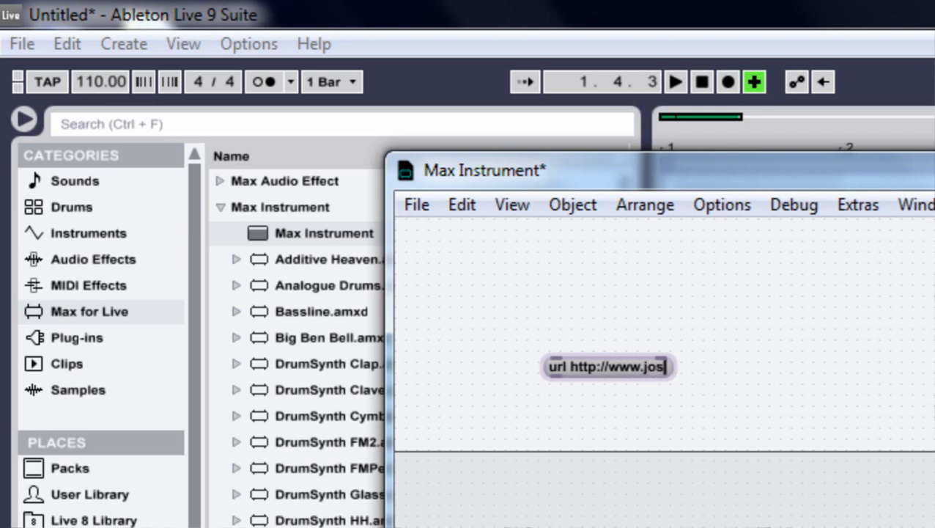
pyautogui.write('huc')
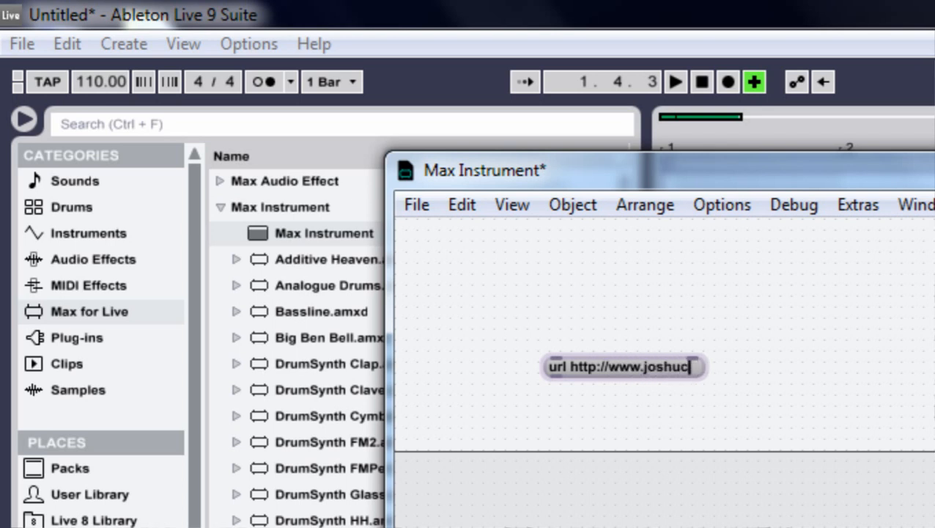
pyautogui.write('acasper.com')
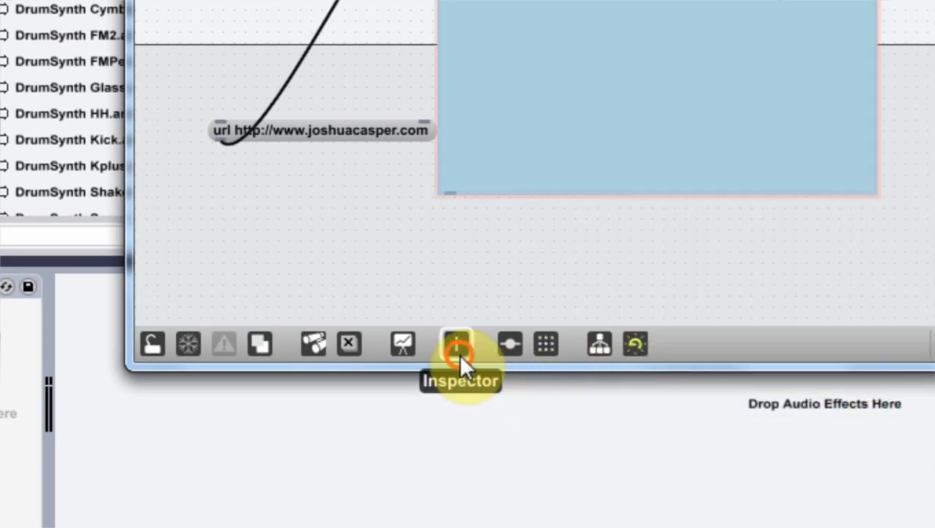
# Enable scrollbars in the jweb object's Inspector settings.
pyautogui.click(457, 343)
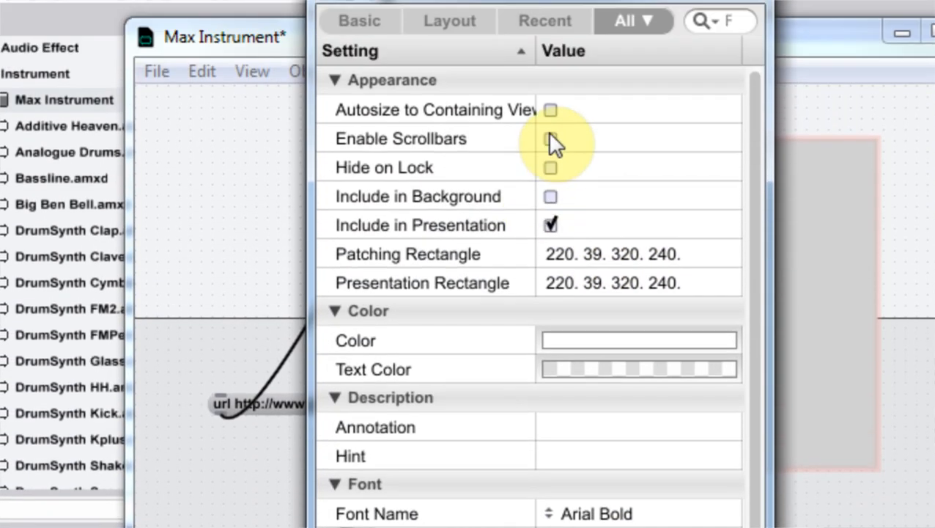
pyautogui.click(550, 138)
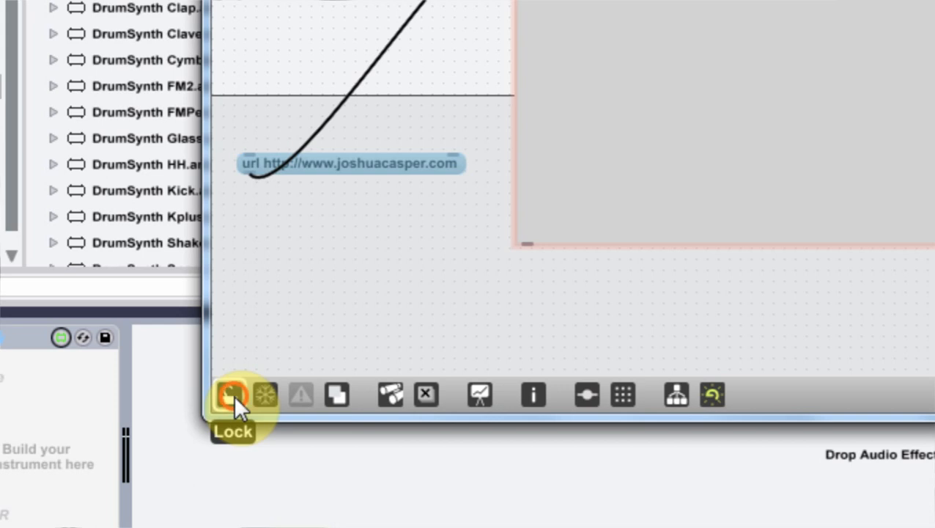
# Lock the patcher so the url message can load joshuacasper.com into jweb.
pyautogui.click(231, 394)
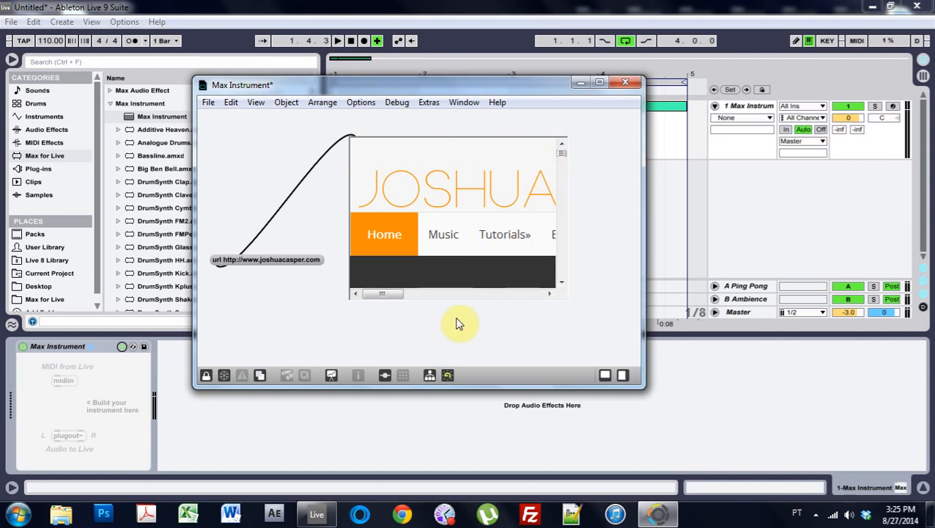
pyautogui.moveTo(354, 331)
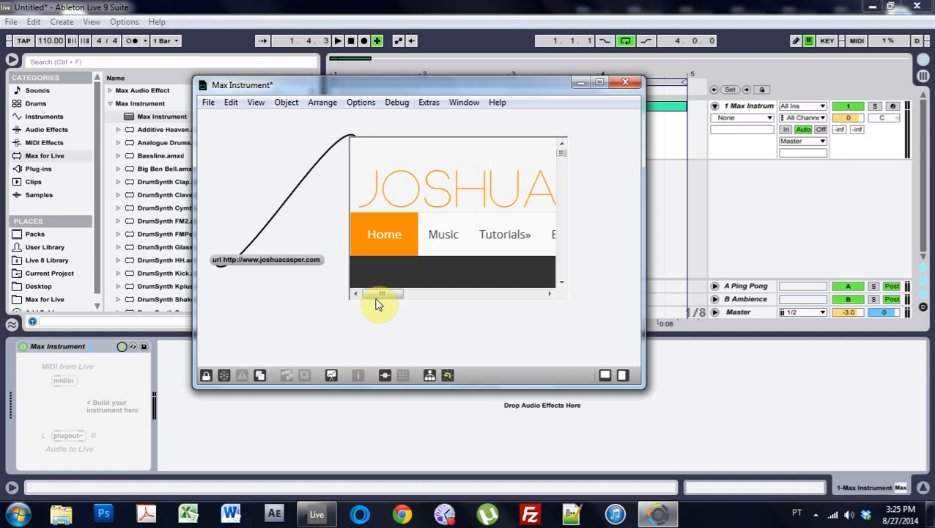
pyautogui.moveTo(165, 329)
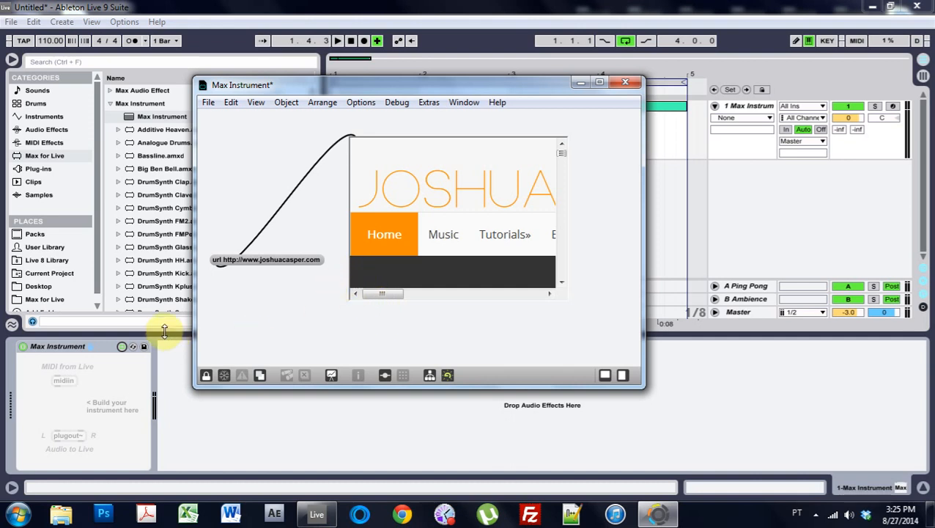
pyautogui.moveTo(260, 388)
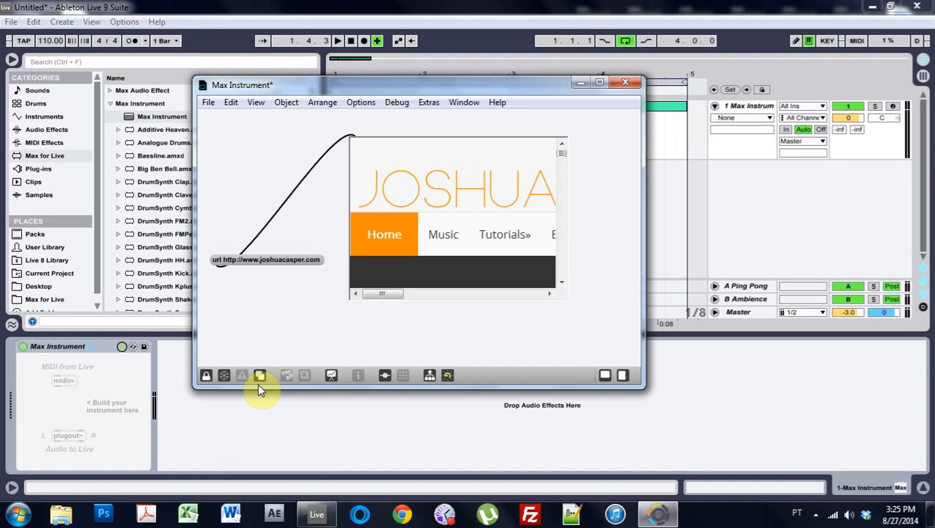
pyautogui.moveTo(277, 364)
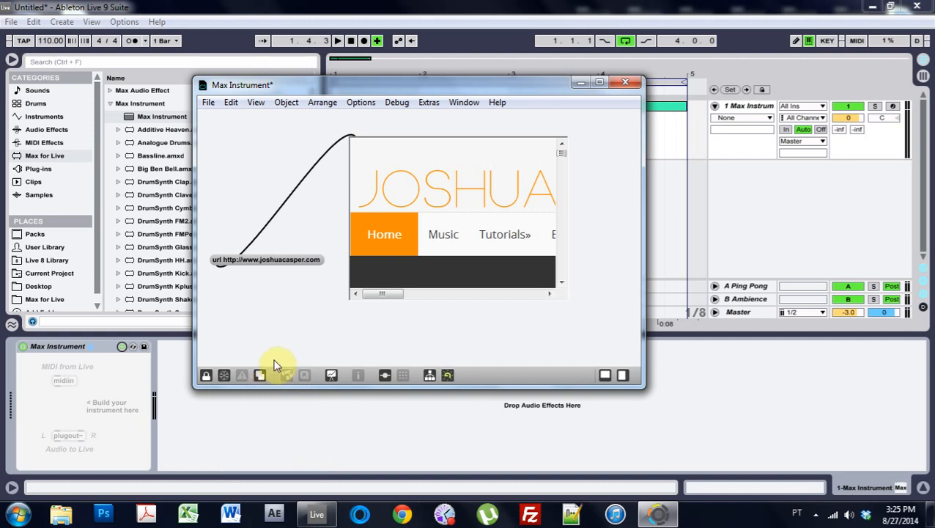
pyautogui.moveTo(242, 386)
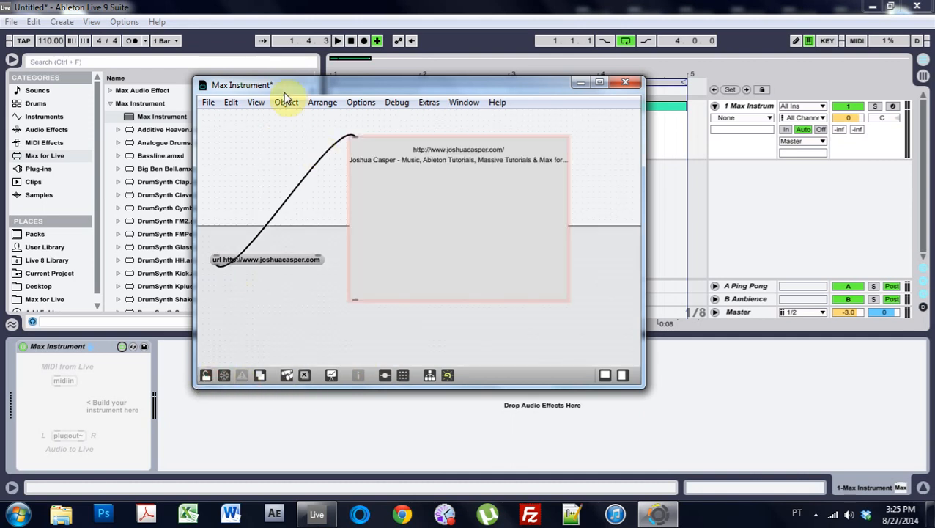
# Turn on Show Horizontal Scrollbar and Open in Presentation in the patcher Inspector, then close it.
pyautogui.click(256, 102)
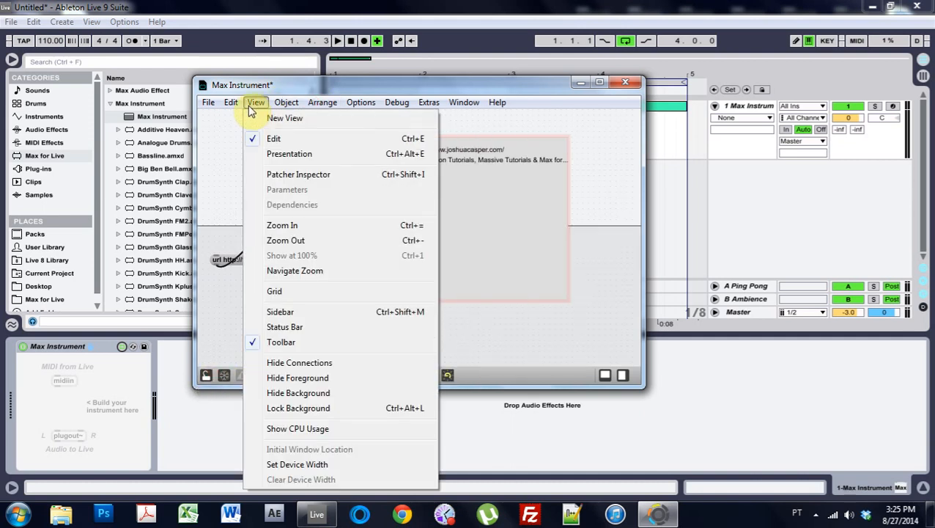
pyautogui.click(298, 173)
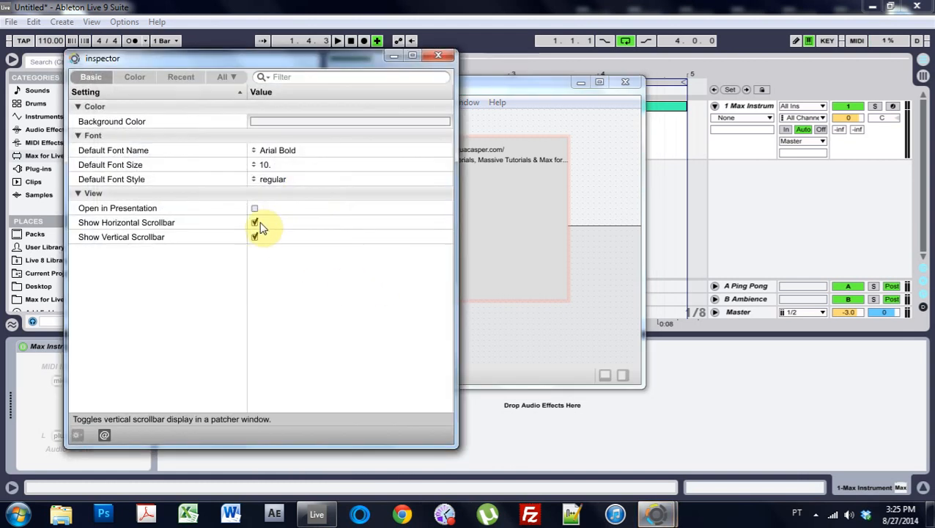
pyautogui.click(254, 208)
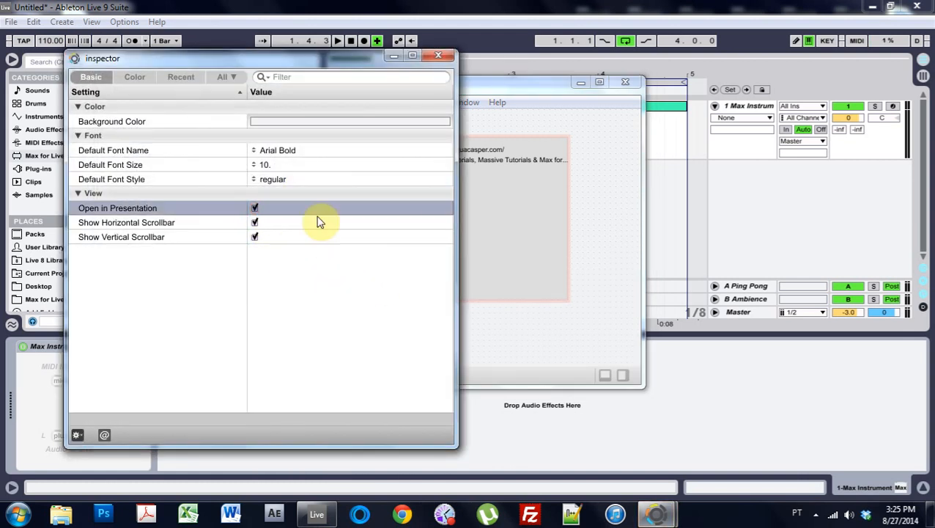
pyautogui.click(438, 54)
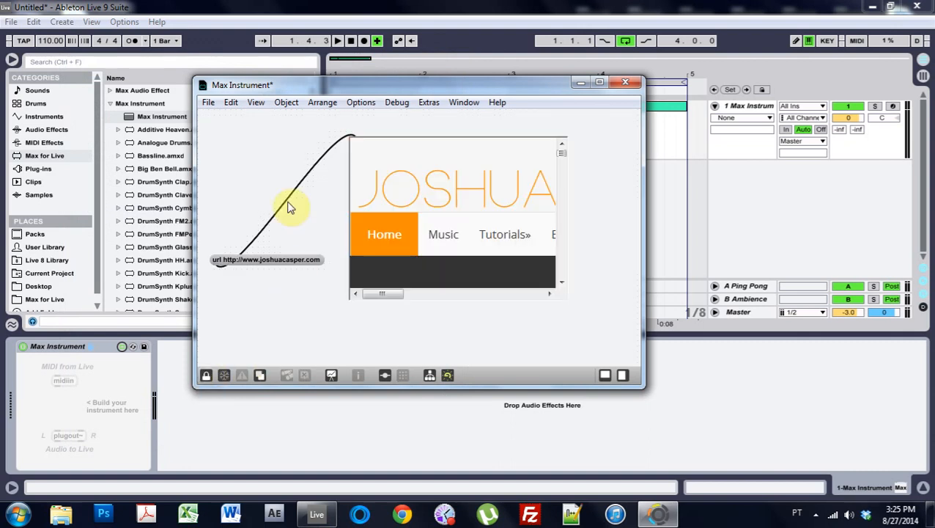
# Save the device as JC _ Load Site Test 1.amxd, replacing the existing file.
pyautogui.click(209, 102)
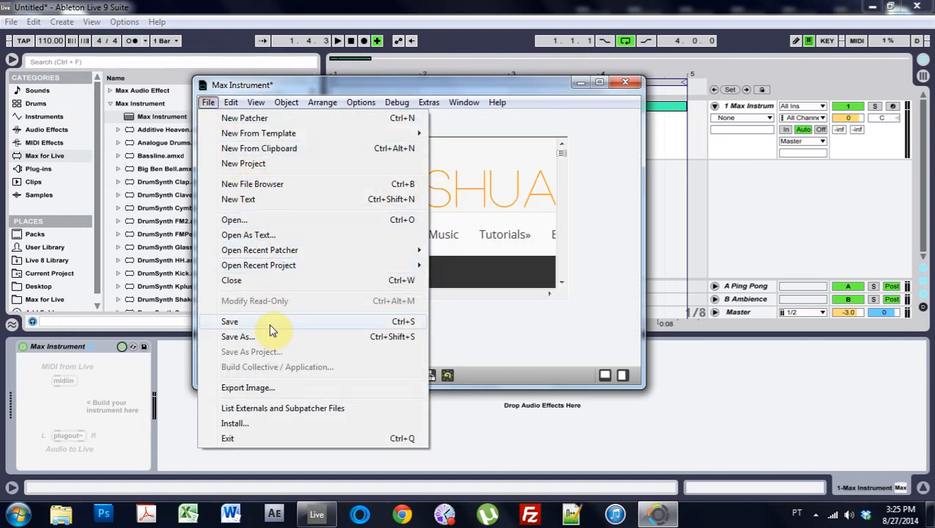
pyautogui.click(238, 335)
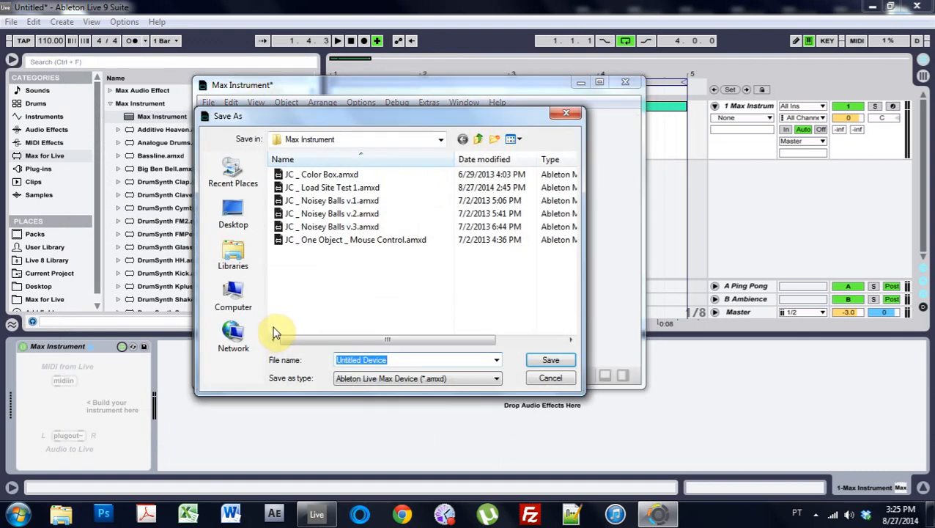
pyautogui.click(332, 187)
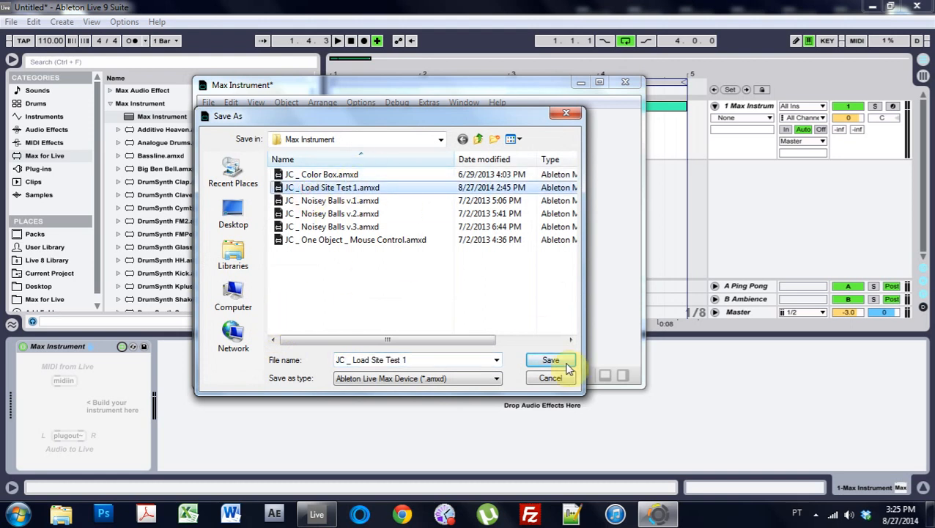
pyautogui.click(550, 360)
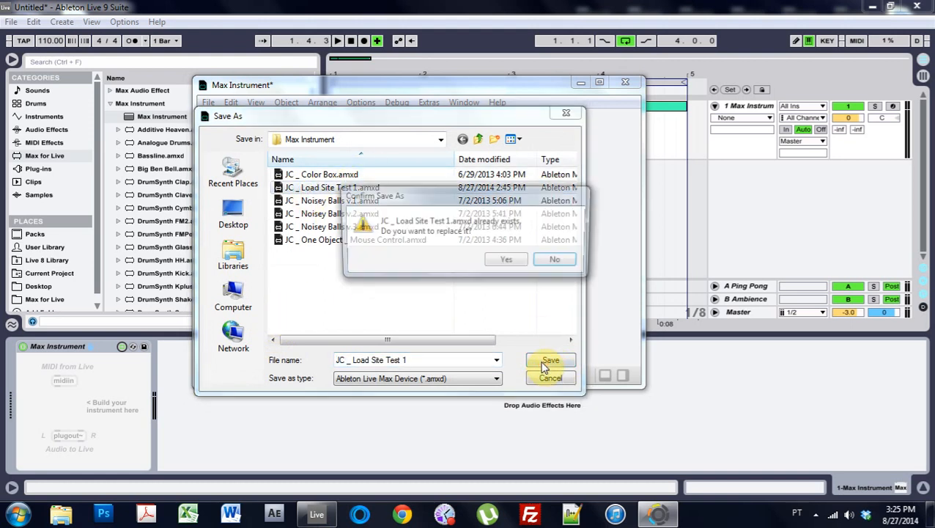
pyautogui.click(506, 258)
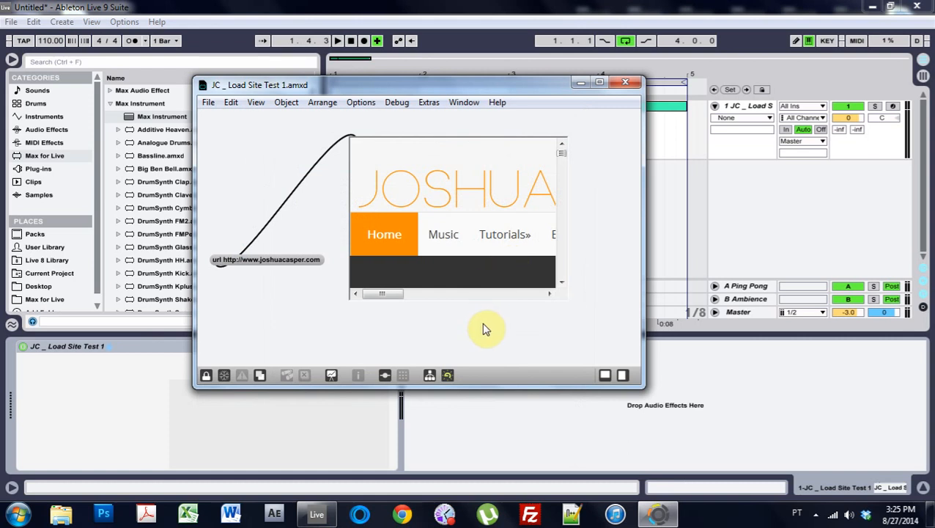
pyautogui.moveTo(237, 429)
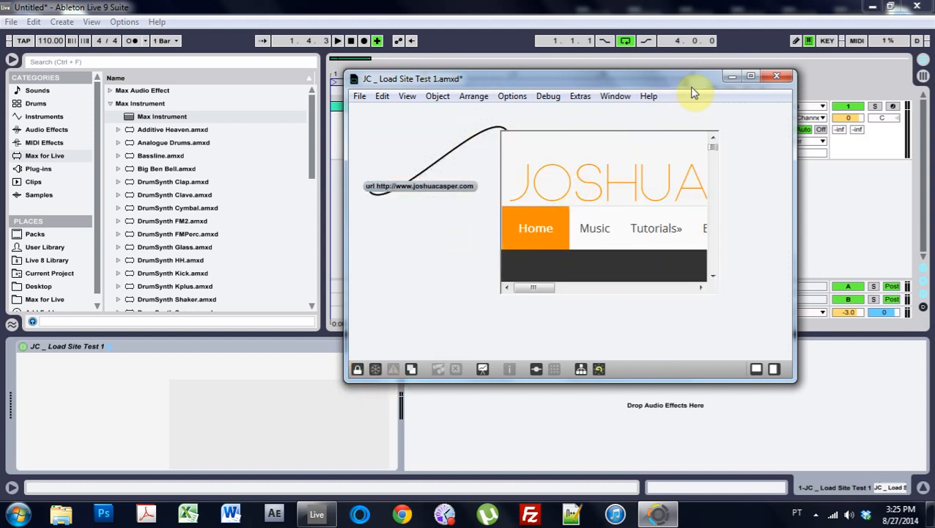
# Resave the patcher with the latest changes via File > Save.
pyautogui.click(359, 96)
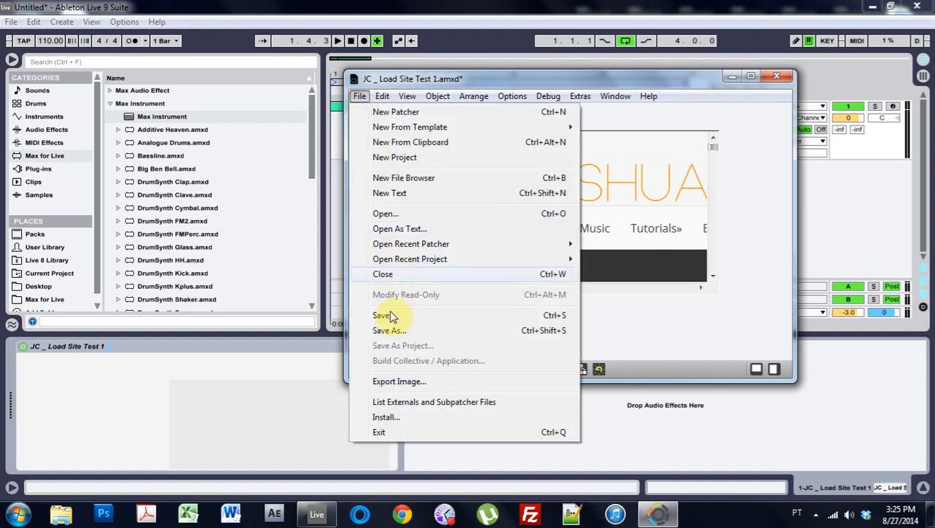
pyautogui.click(382, 314)
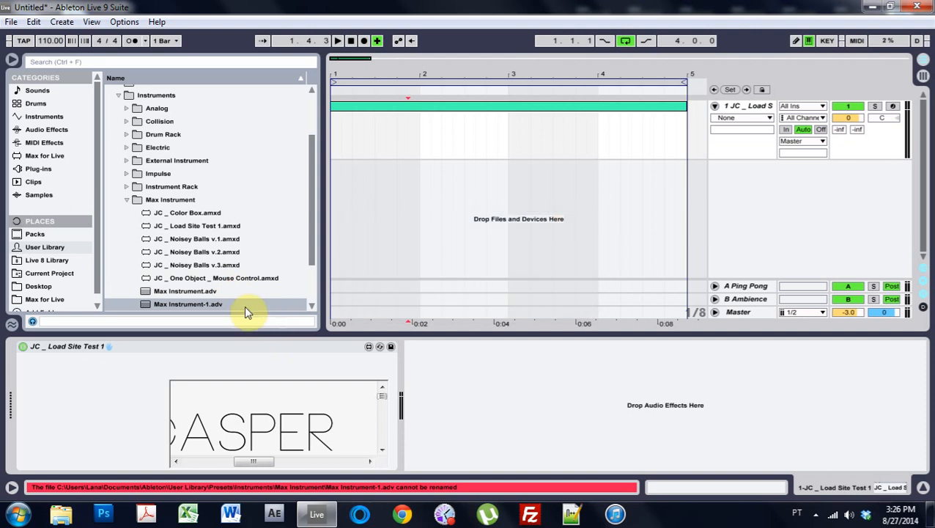
# Reopen the device in Max, widen the presentation jweb view, and lock the layout.
pyautogui.doubleClick(195, 225)
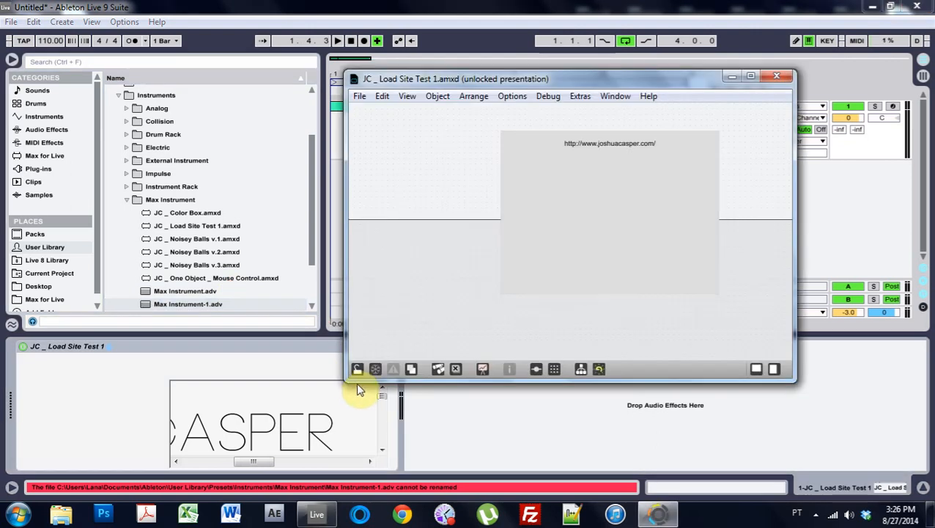
pyautogui.click(508, 197)
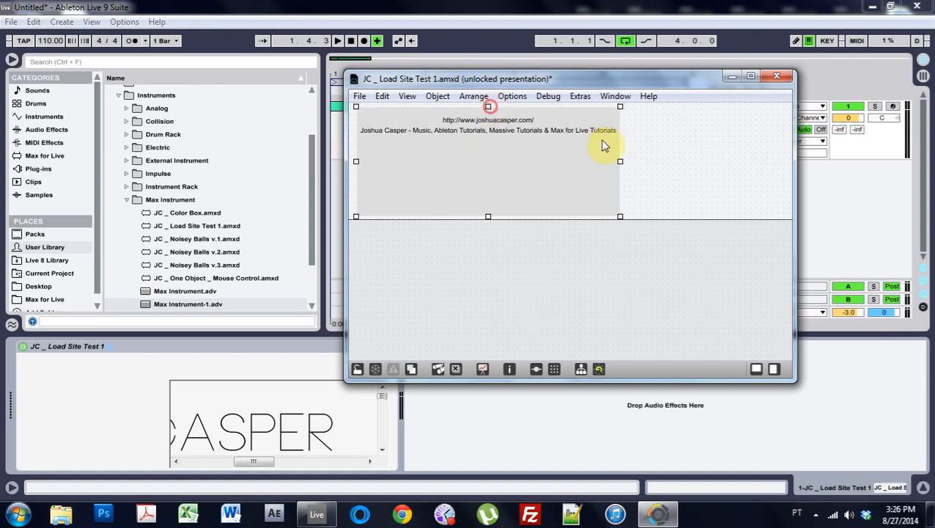
pyautogui.moveTo(620, 162); pyautogui.dragTo(773, 159)
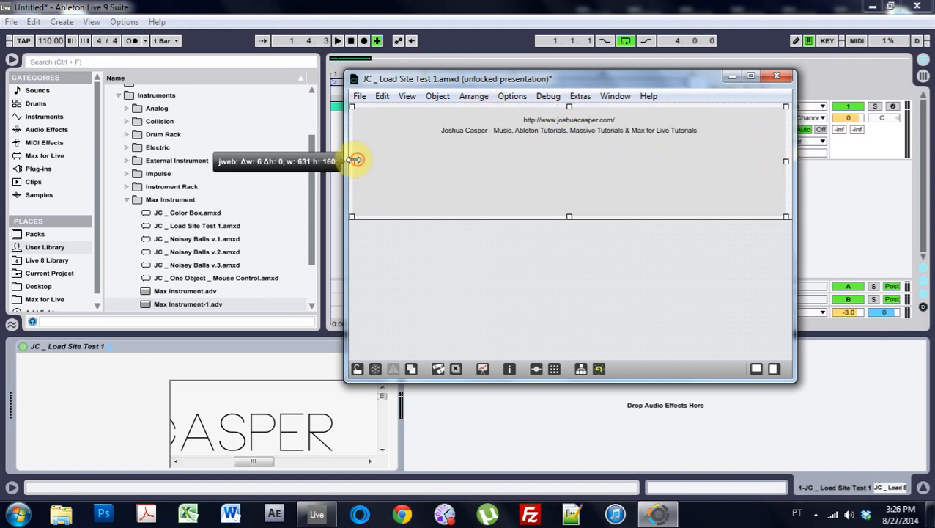
pyautogui.click(359, 96)
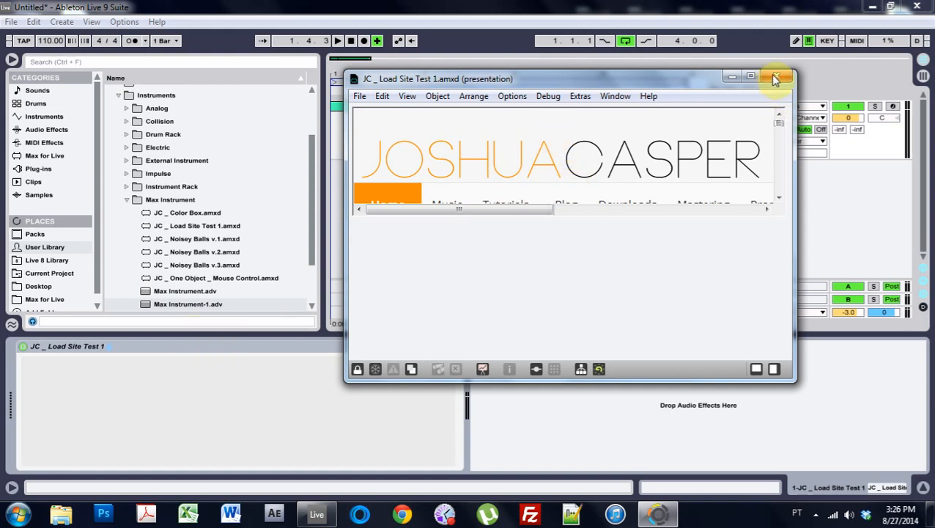
# Close the Max patcher editor window.
pyautogui.click(775, 78)
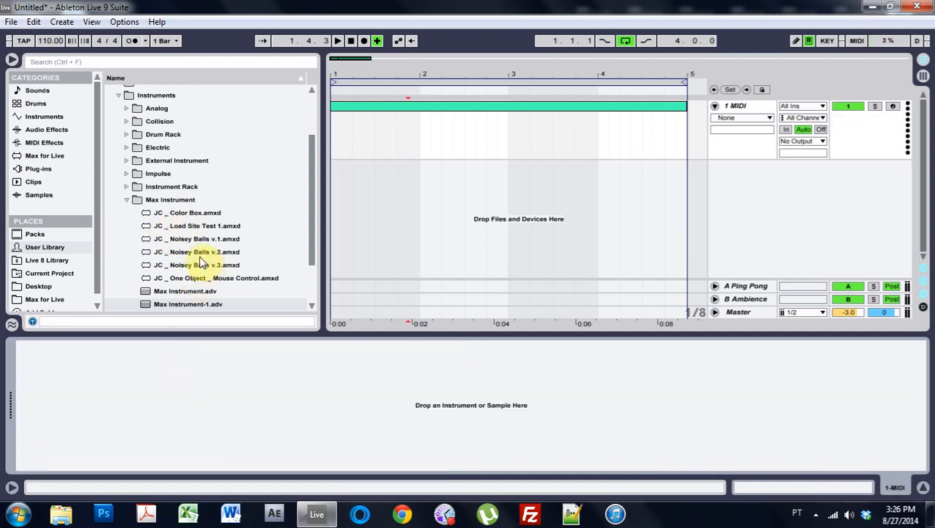
# Load JC _ Load Site Test 1.amxd from the Max Instrument folder onto the MIDI track.
pyautogui.click(204, 225)
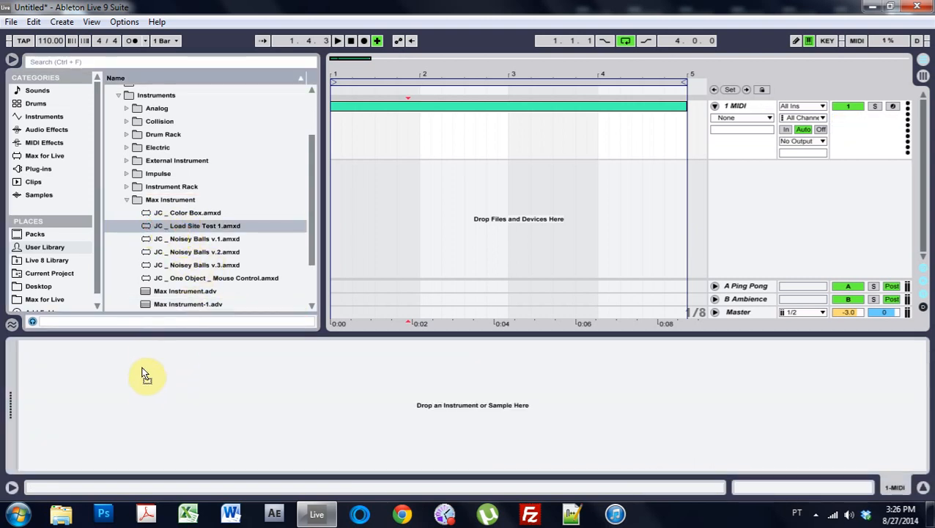
pyautogui.doubleClick(205, 225)
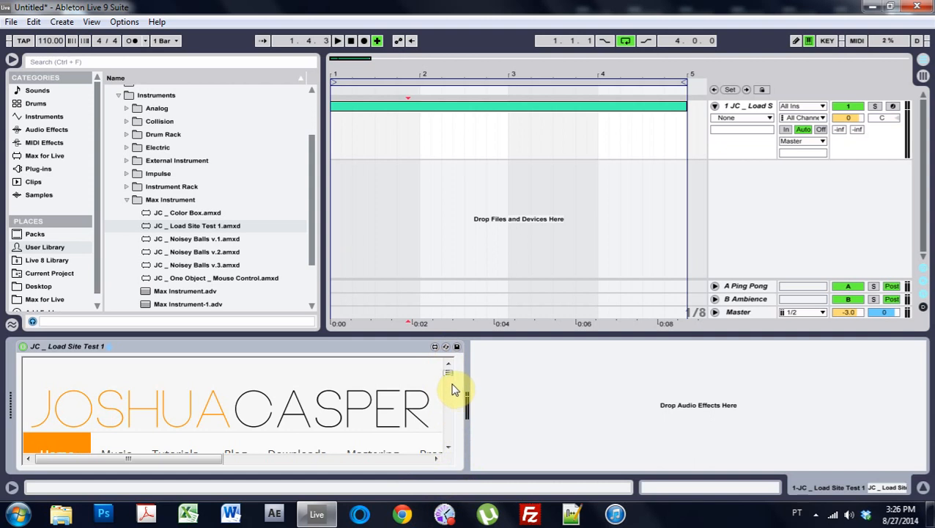
pyautogui.moveTo(460, 387)
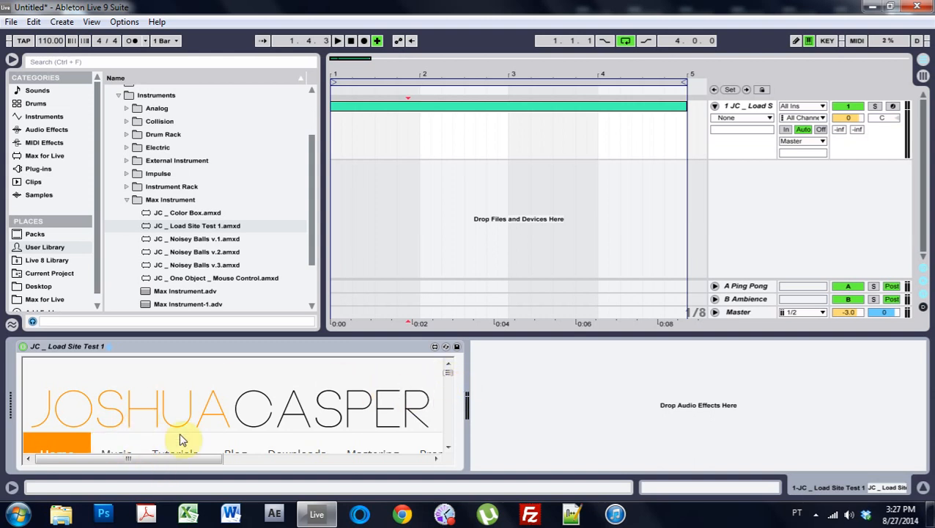
pyautogui.moveTo(396, 344)
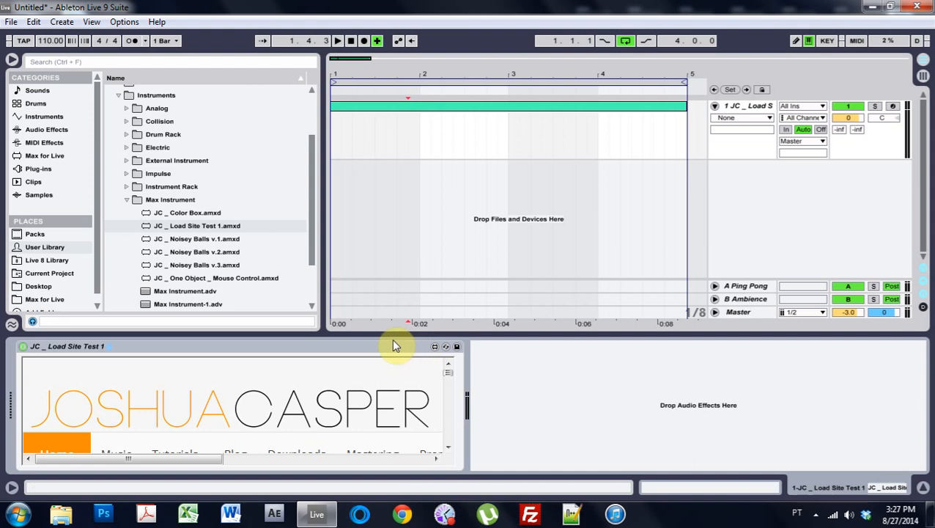